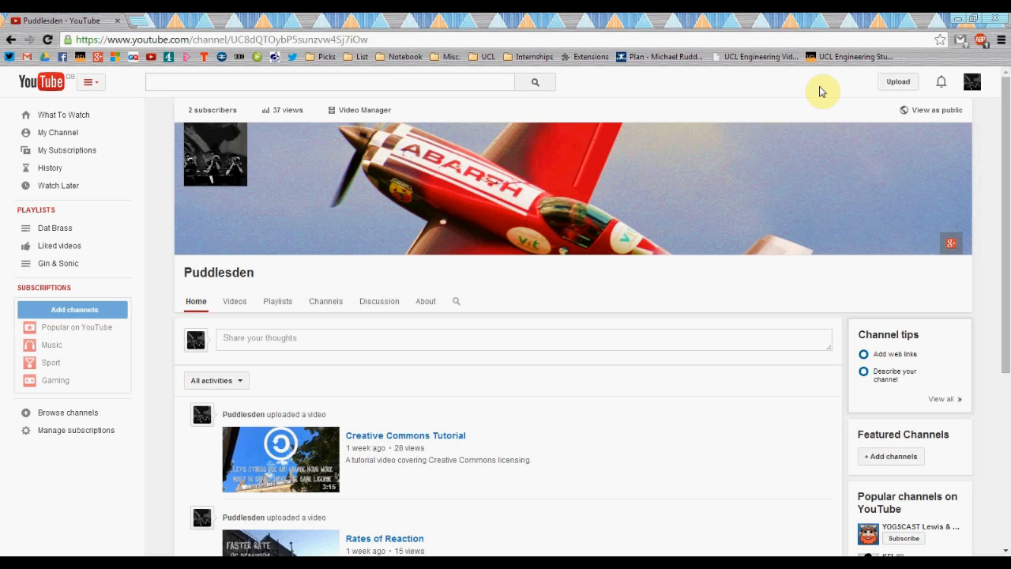
mouse_move(837, 88)
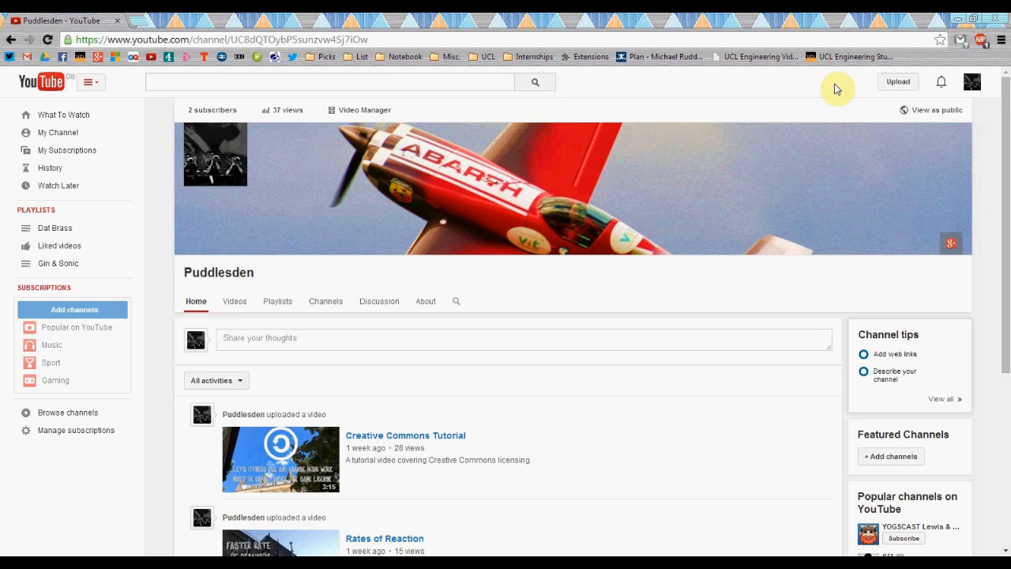
Step: Begin uploading the BreakingBadRatesofReaction video file from the Videos library
left_click(897, 82)
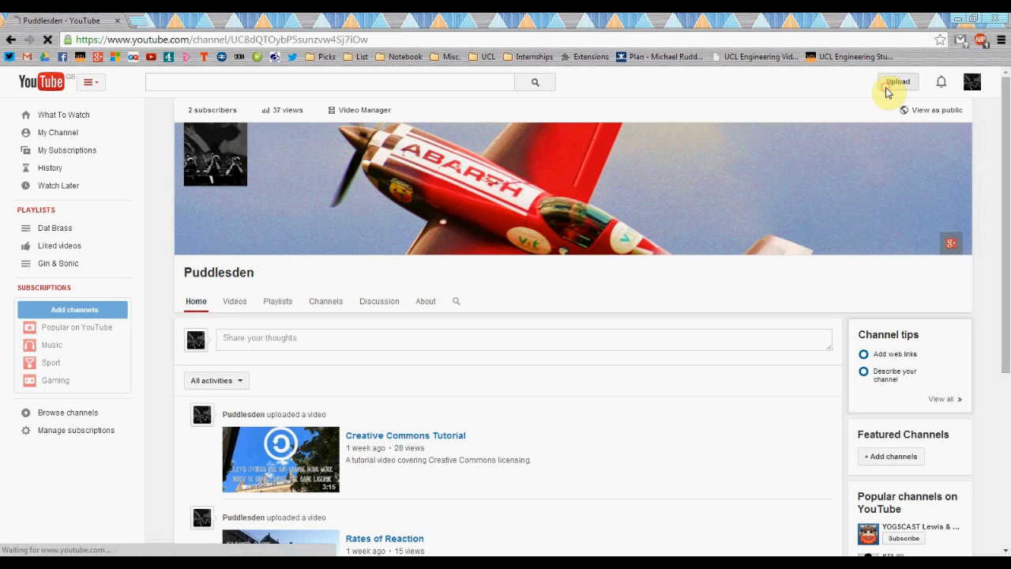
left_click(897, 82)
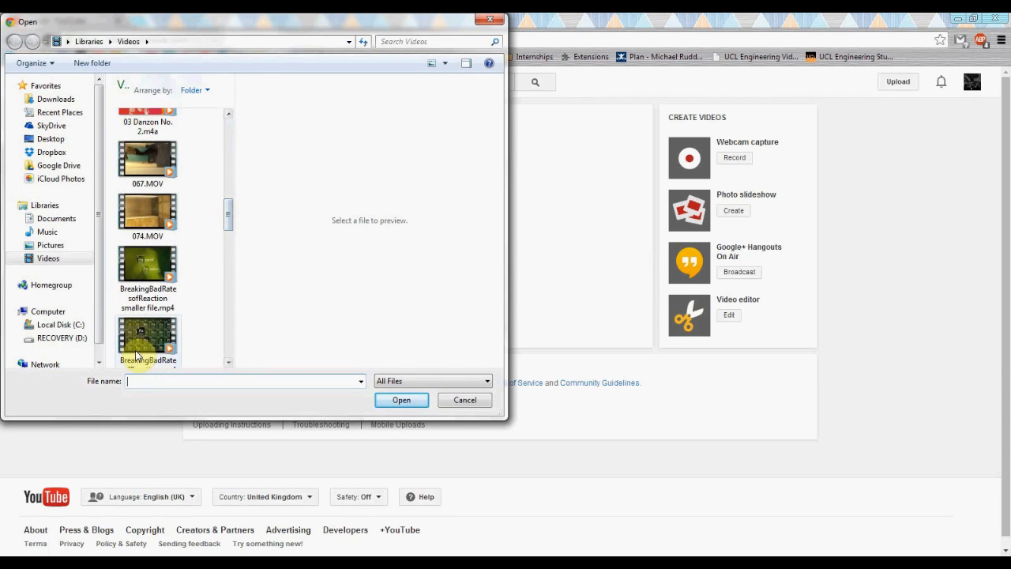
left_click(402, 400)
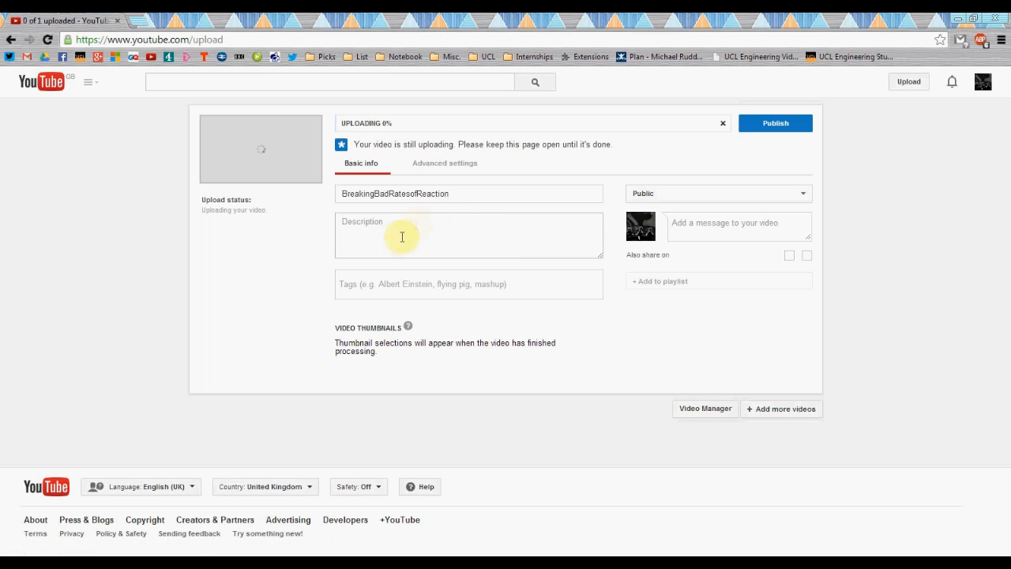
Step: Enter the description 'UCL First Year Video' and move on to the advanced settings
type("UCL")
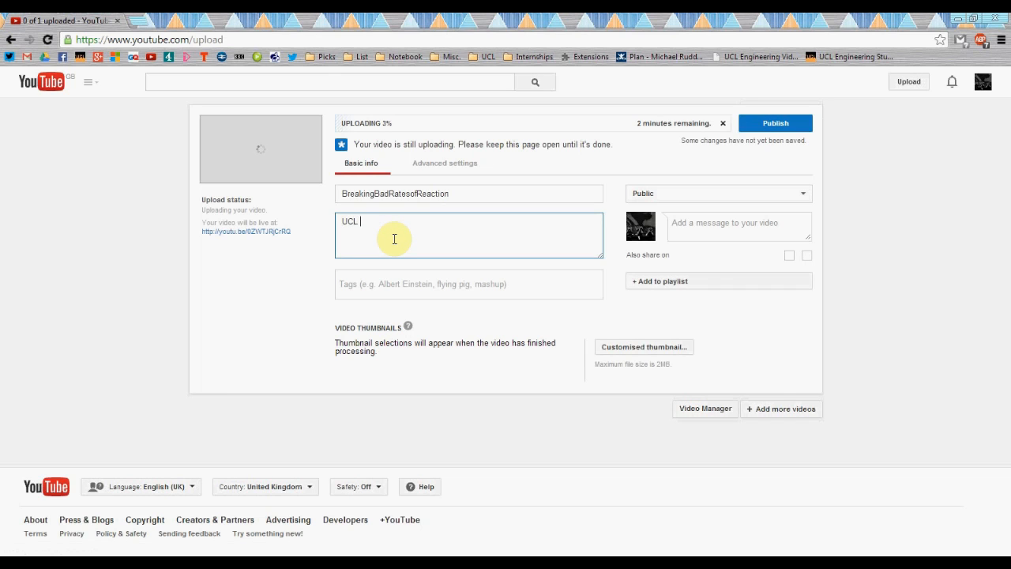
type("First Year")
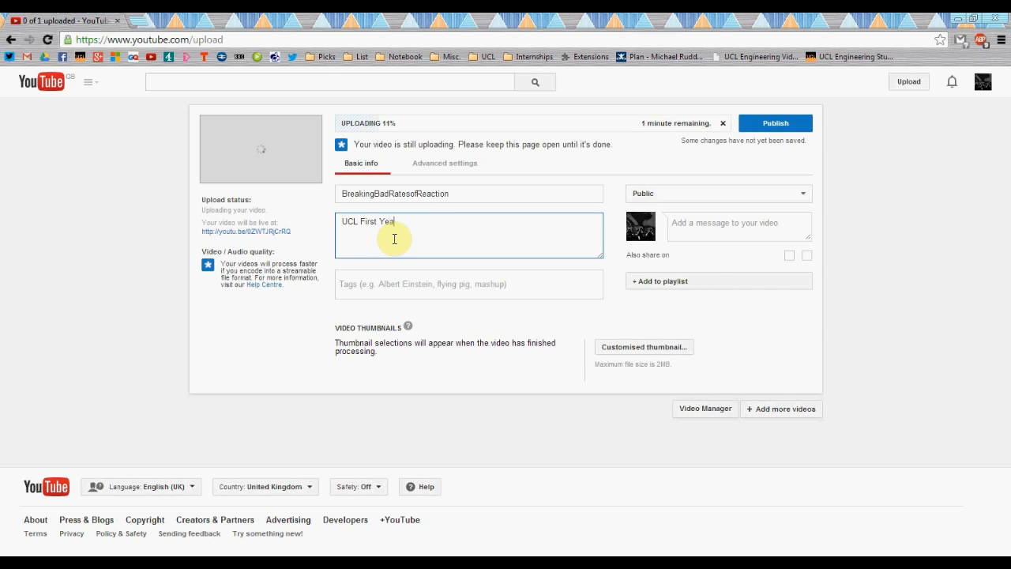
type("r Video")
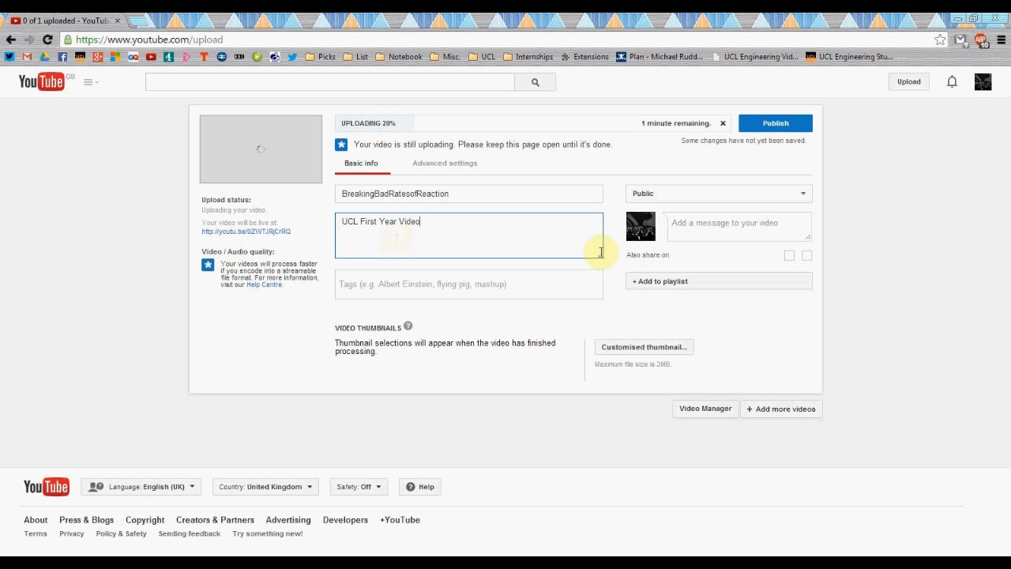
left_click(444, 163)
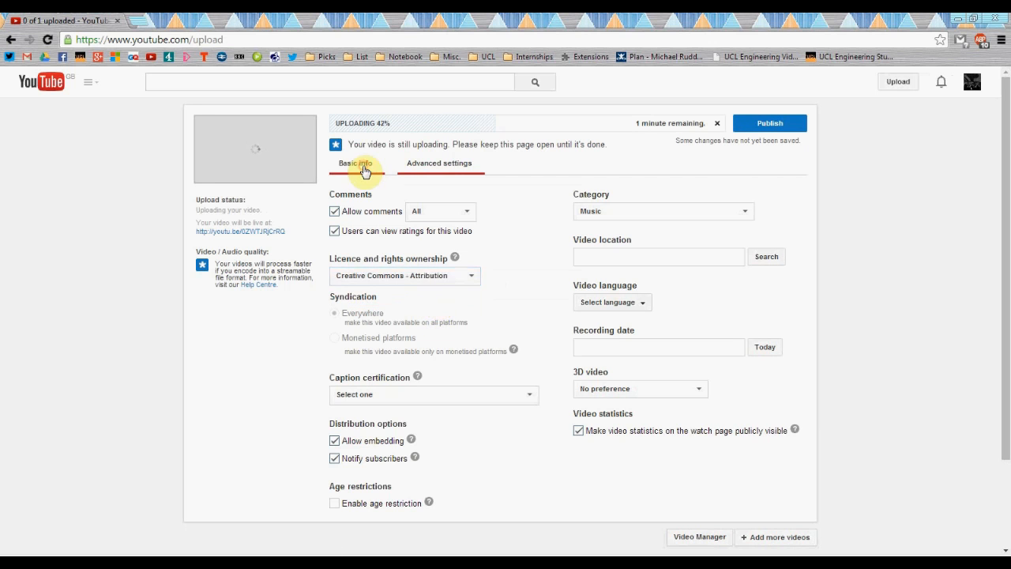
Step: Return to the basic details and go to the Rates of Reaction watch page
left_click(360, 163)
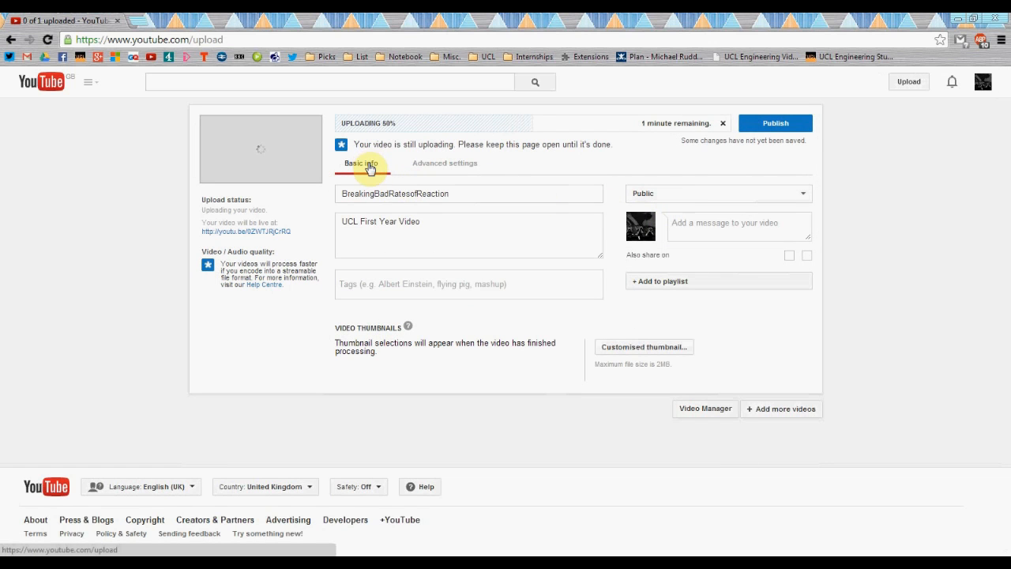
left_click(717, 193)
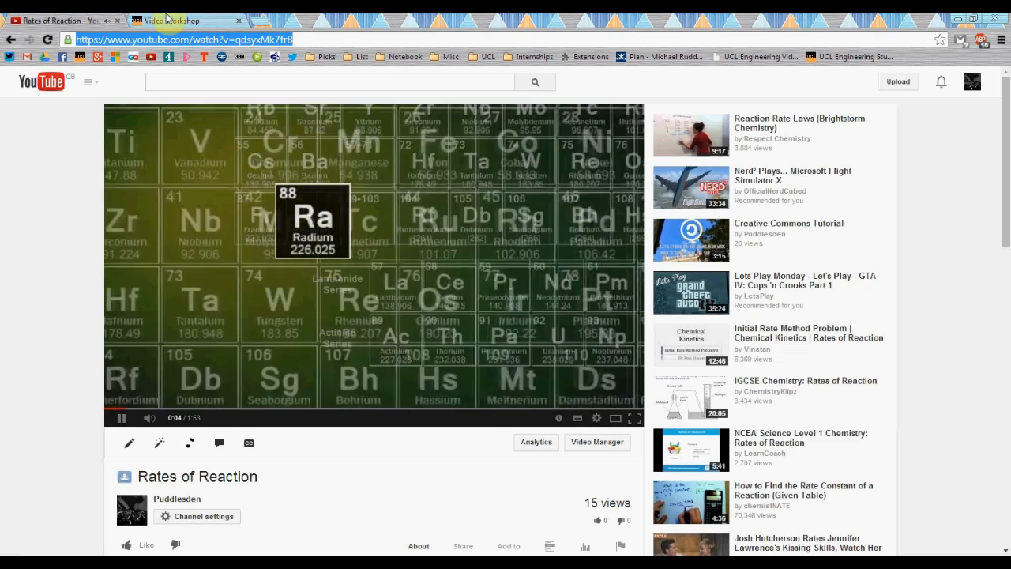
Step: Switch to the Moodle Video Workshop submission form and start the title with 'M'
left_click(166, 20)
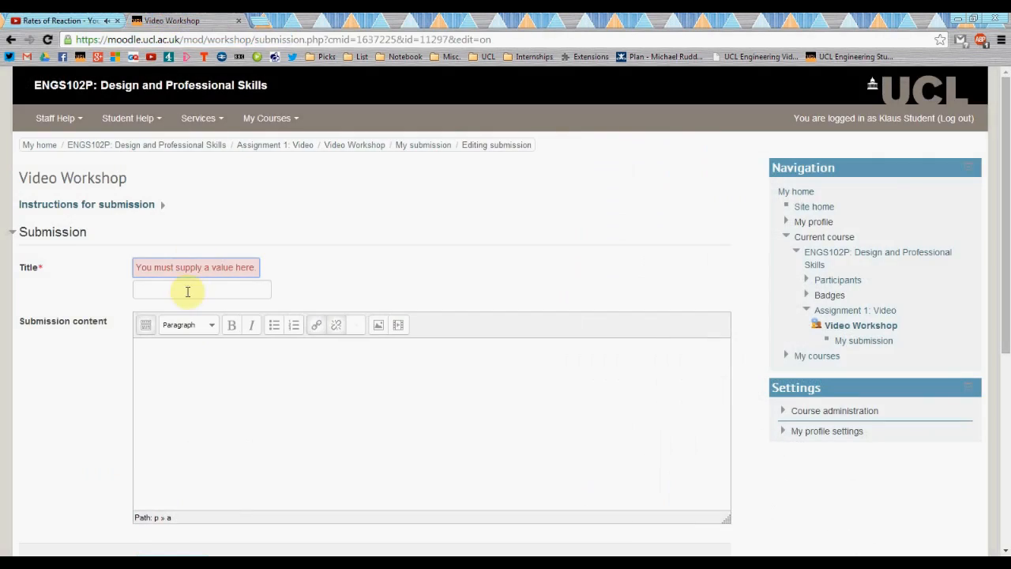
type("M")
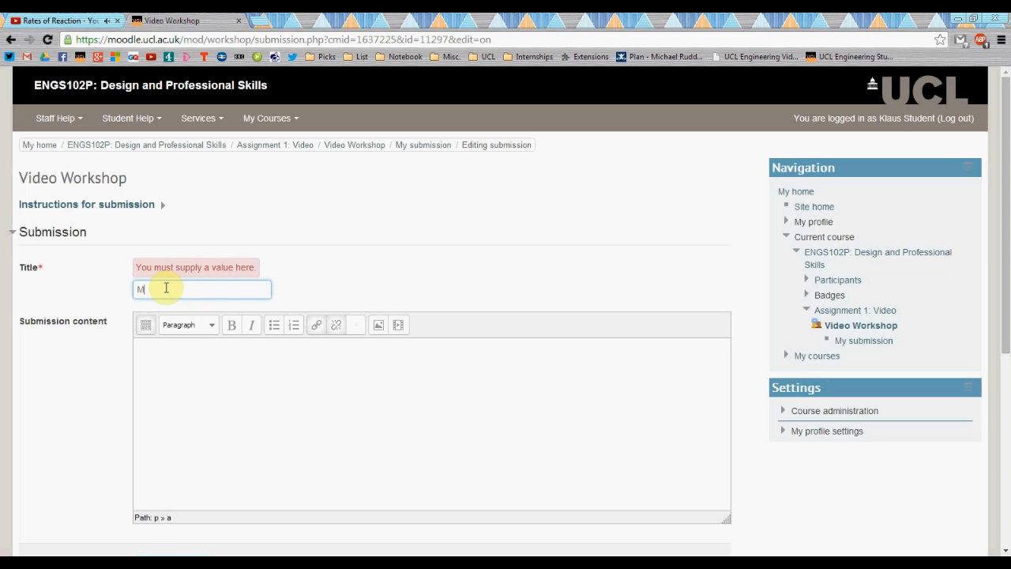